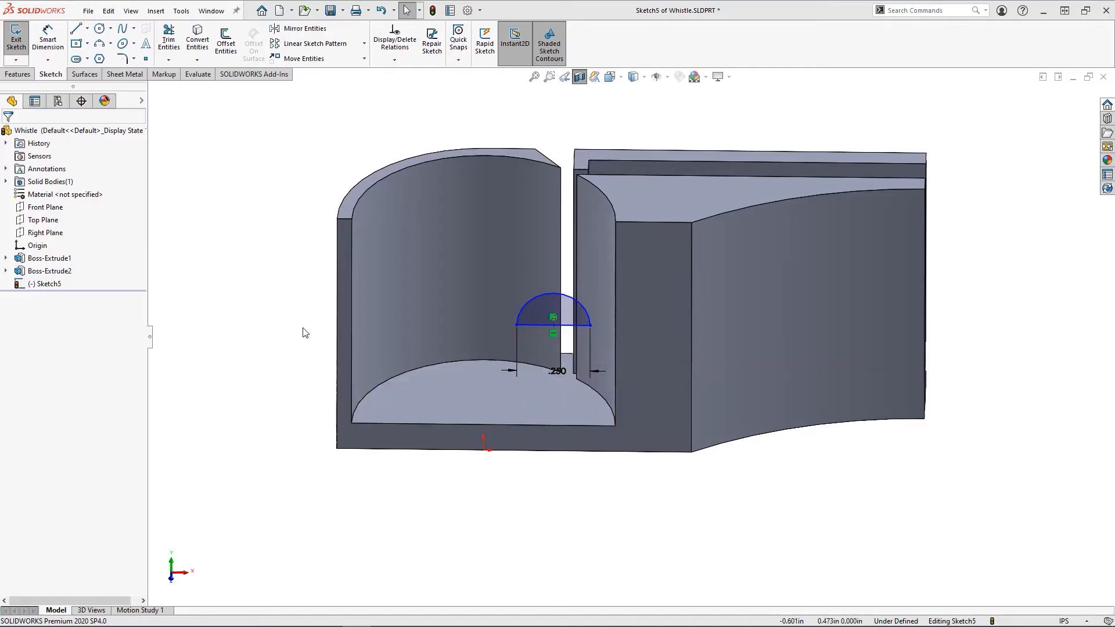
# - Revolve the half-circle sketch 360 degrees about Line1 to form the ball
pyautogui.click(55, 34)
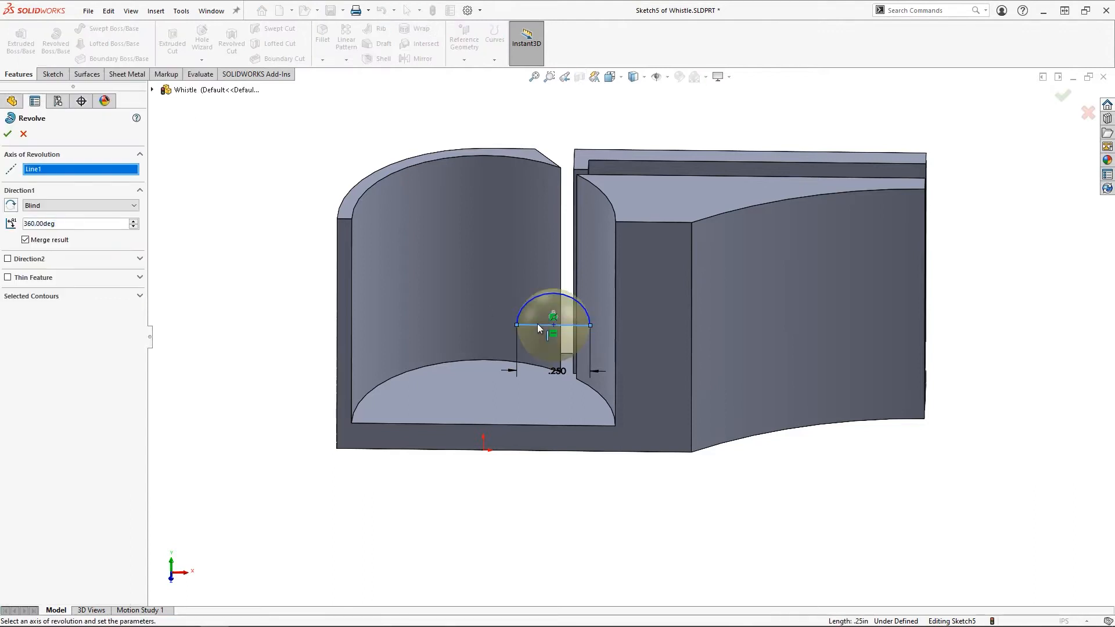
pyautogui.click(7, 134)
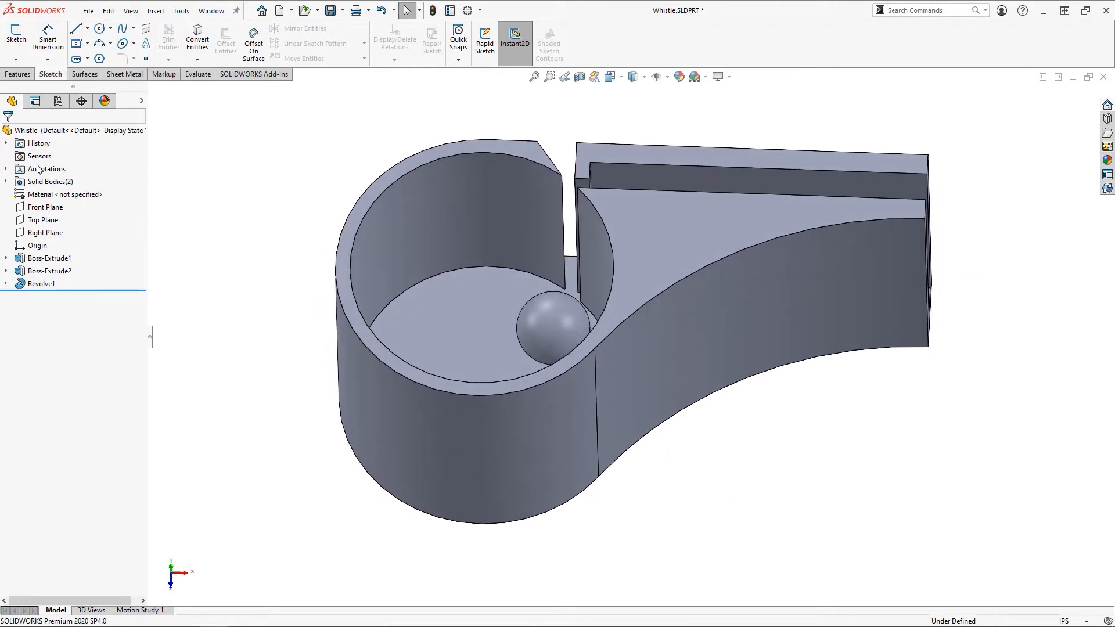
# - Extrude the converted top-face outline into a lid and fillet the edges at 0.0225in
pyautogui.click(197, 40)
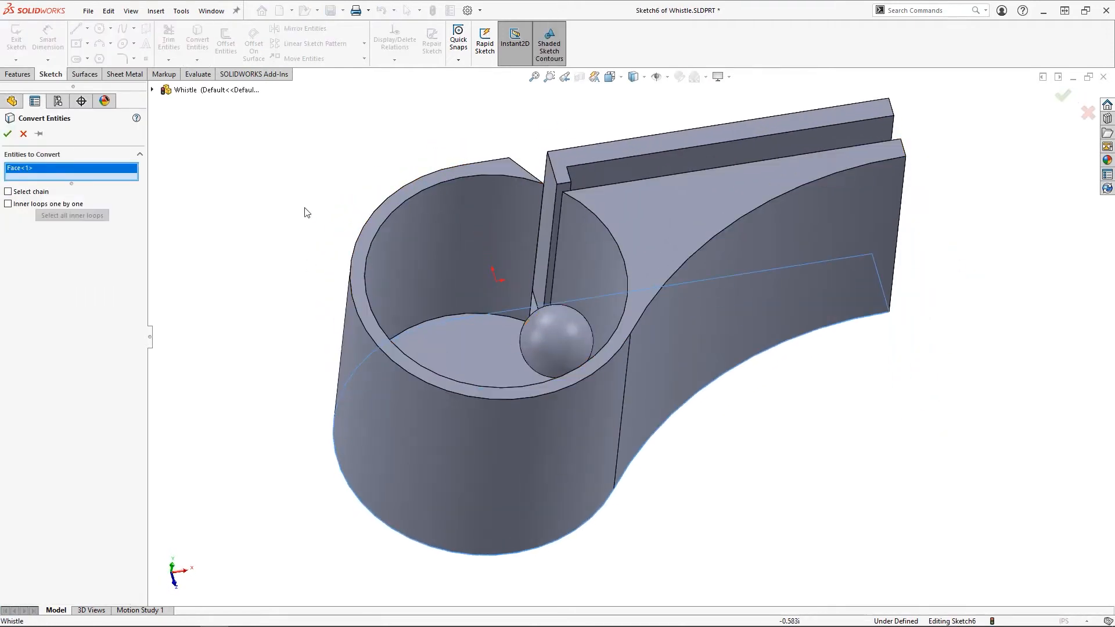
pyautogui.click(7, 134)
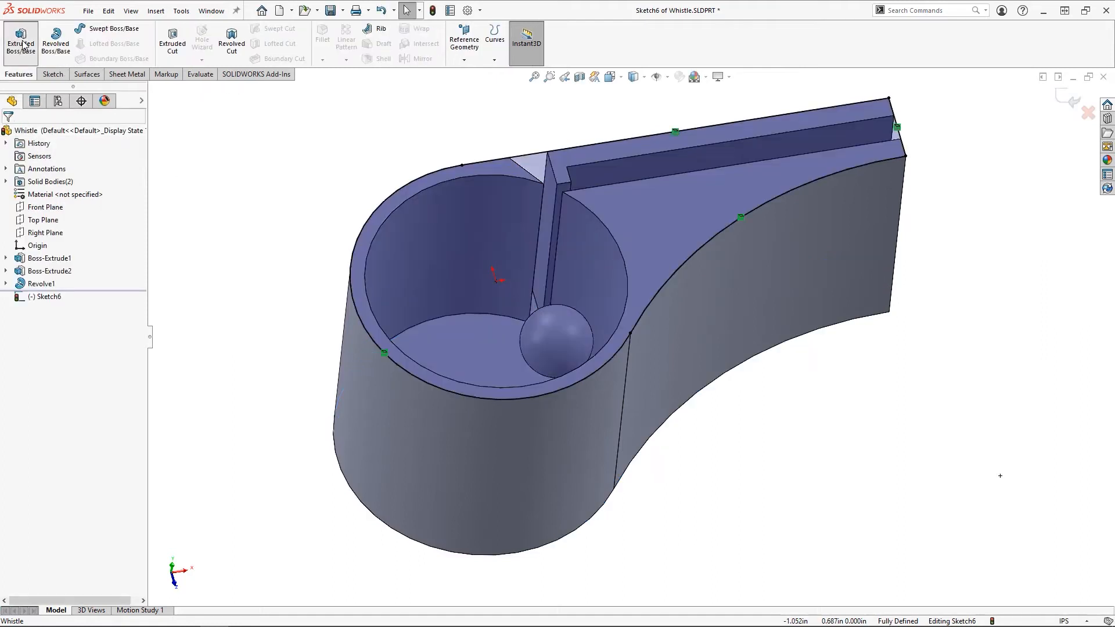
pyautogui.click(322, 39)
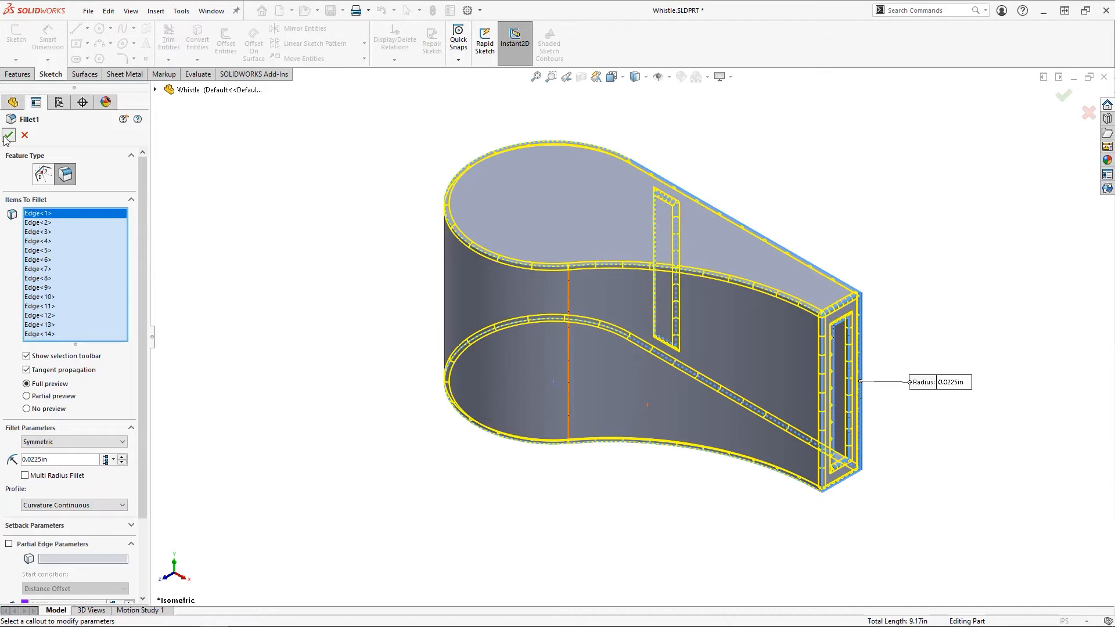
pyautogui.click(9, 135)
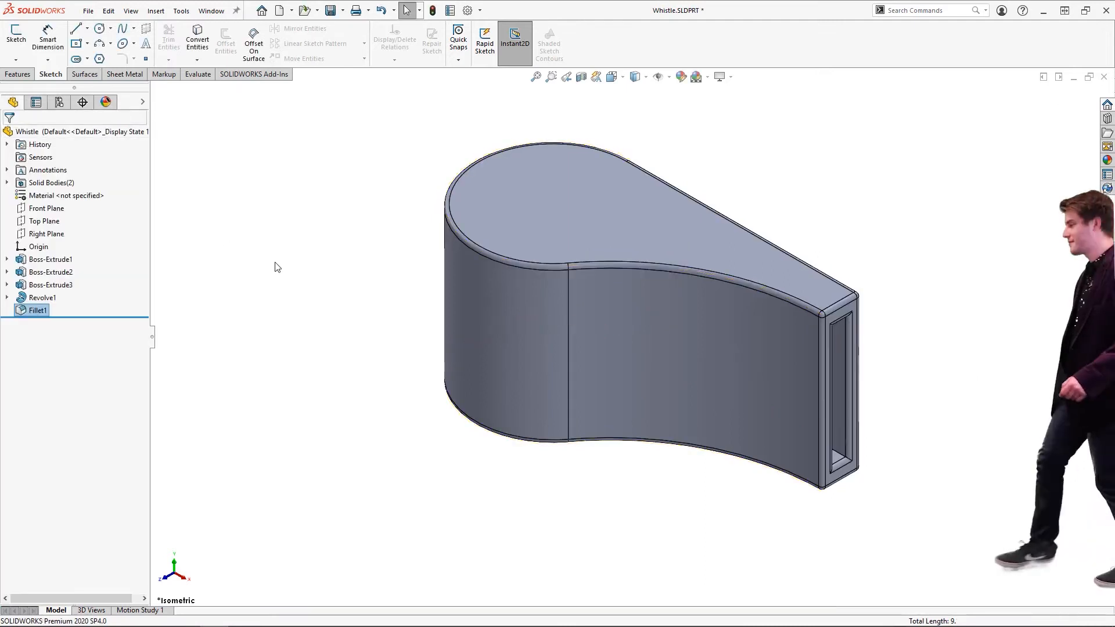